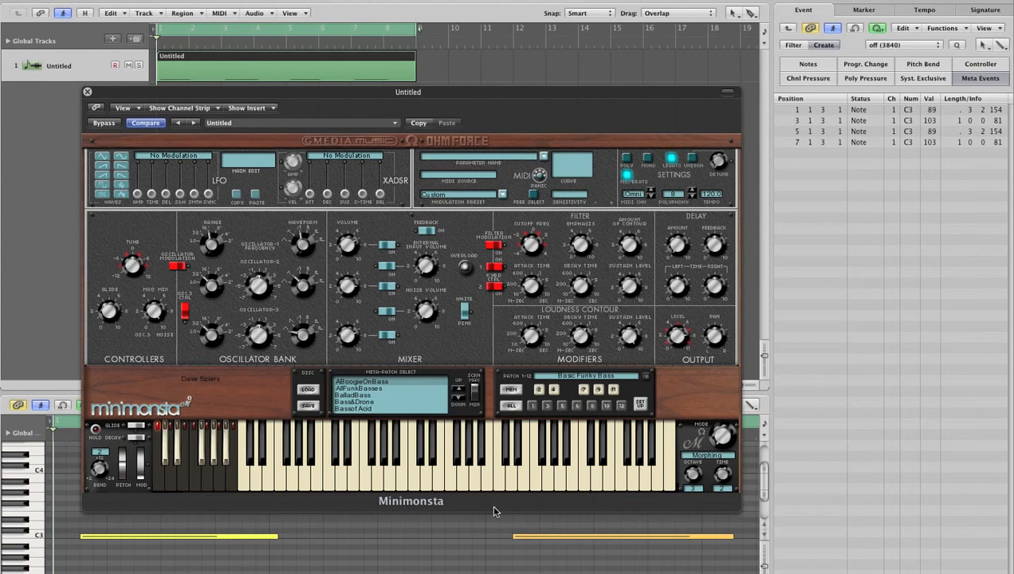
mouse_move(484, 504)
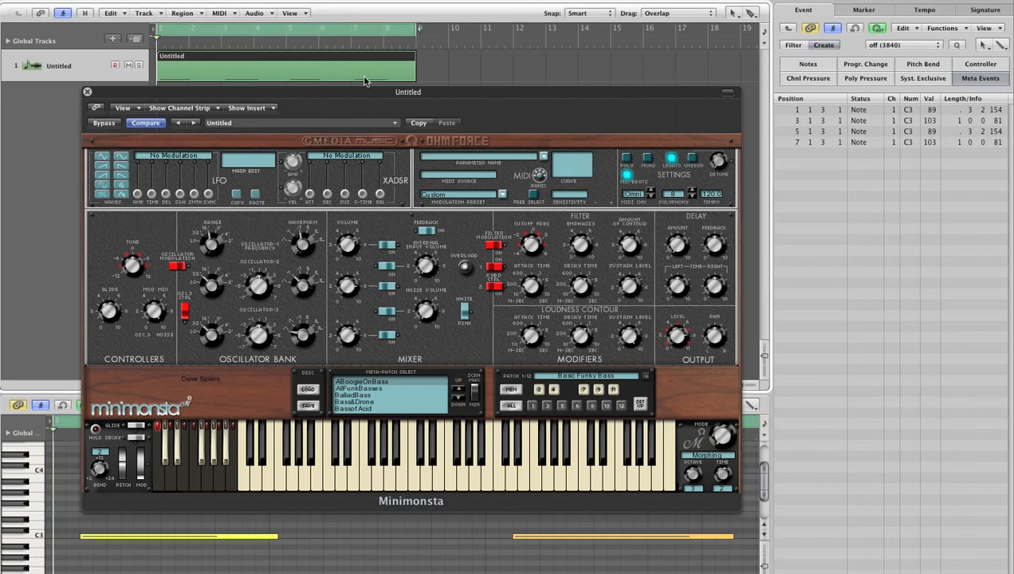
mouse_move(383, 388)
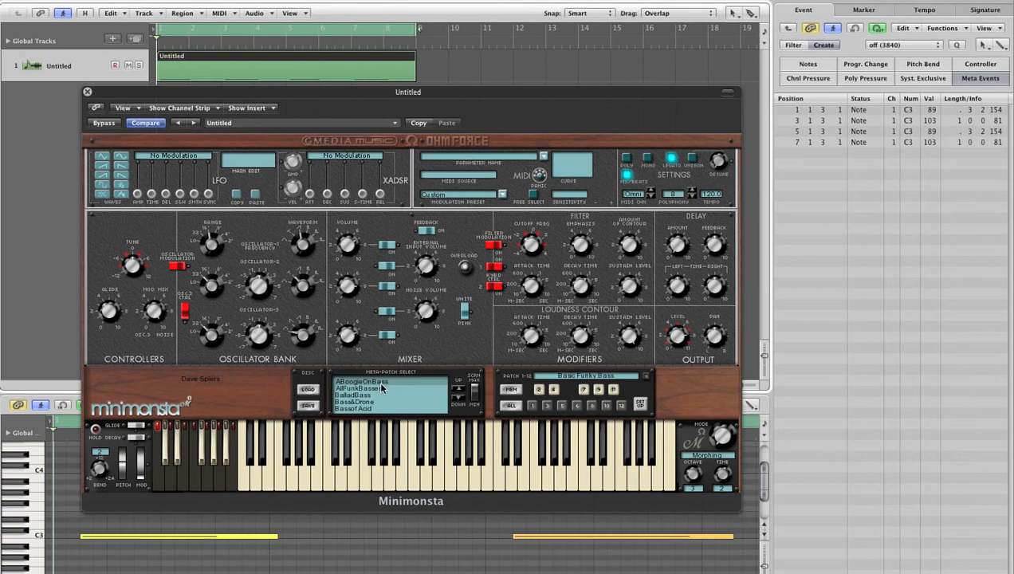
Step: Refresh Minimonsta's meta patches and dismiss the '682 patches mapped' message
click(361, 380)
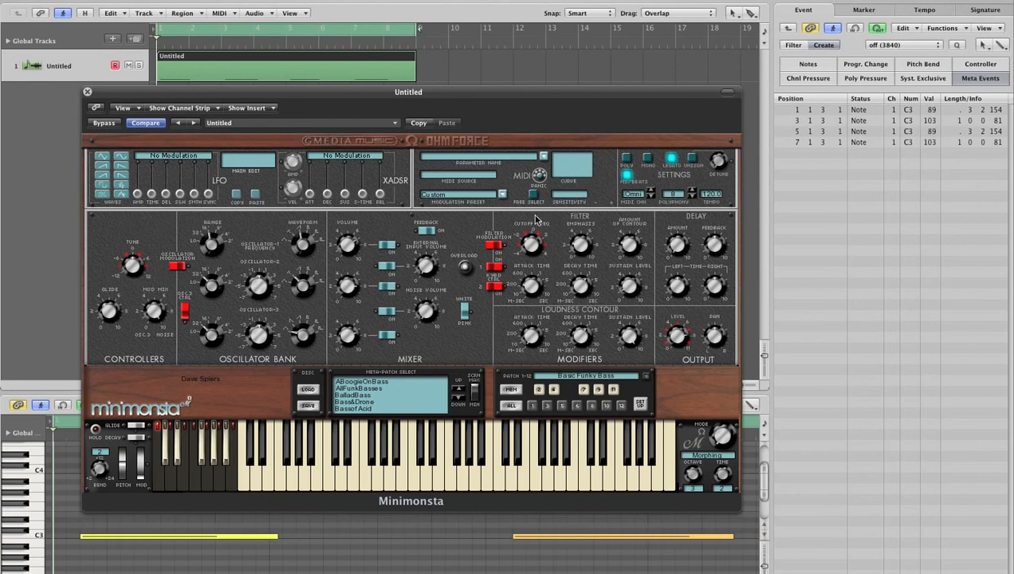
mouse_move(869, 164)
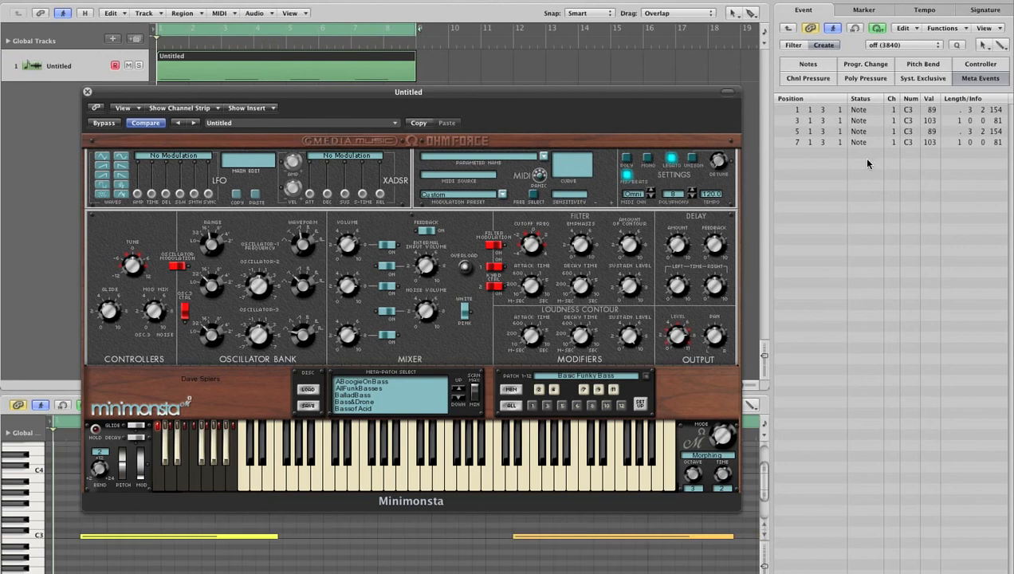
mouse_move(877, 101)
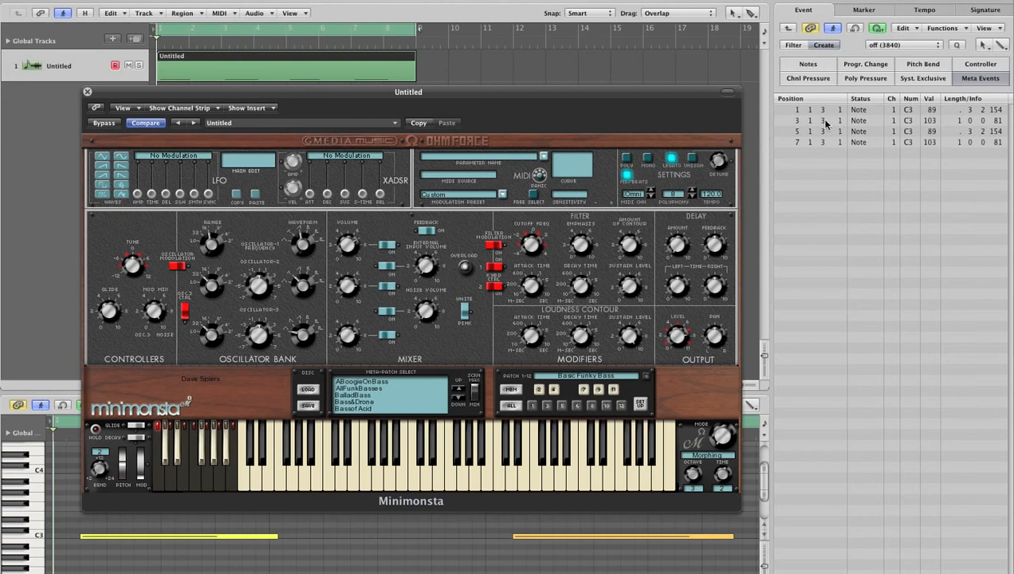
mouse_move(825, 122)
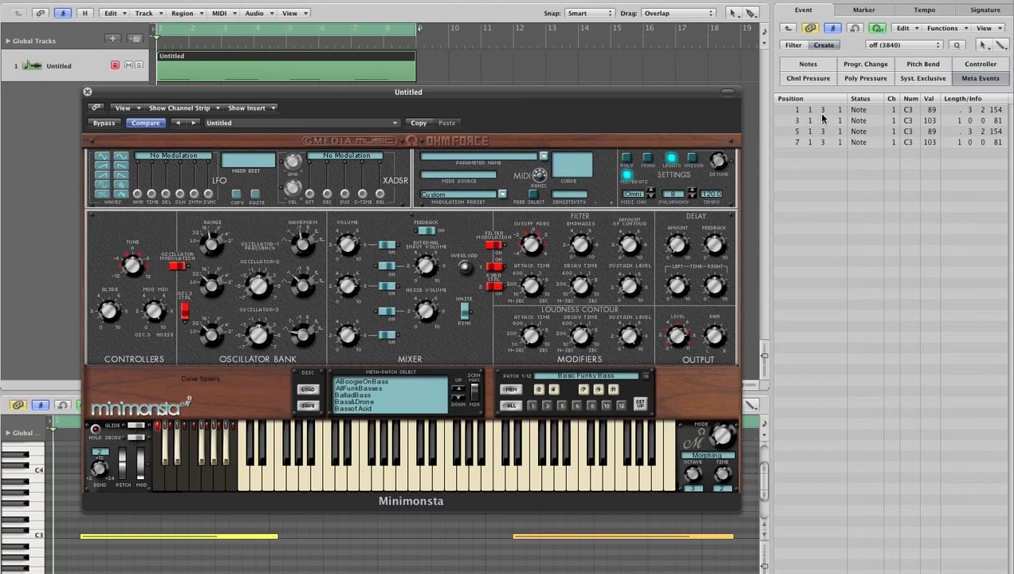
mouse_move(823, 117)
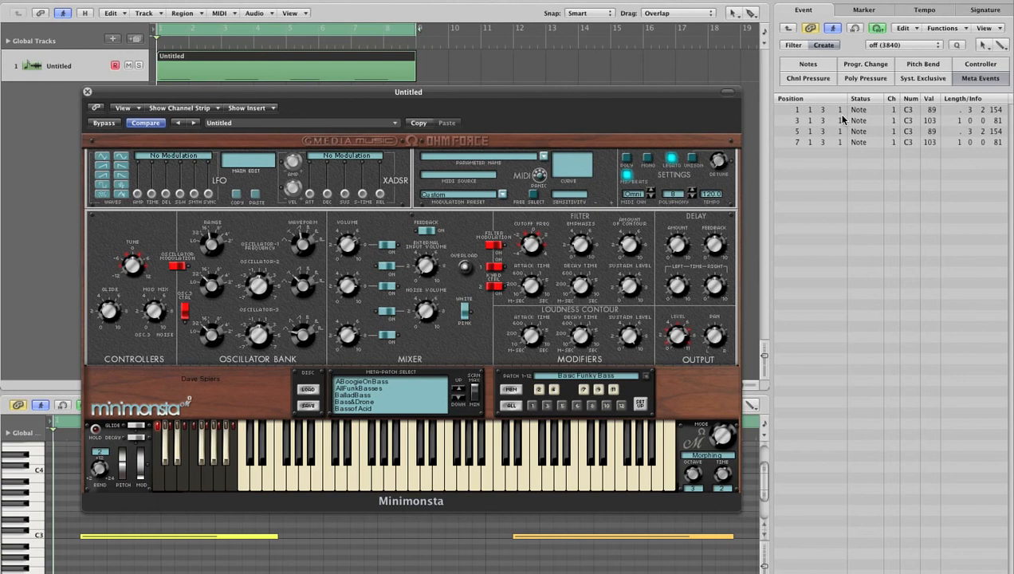
mouse_move(476, 390)
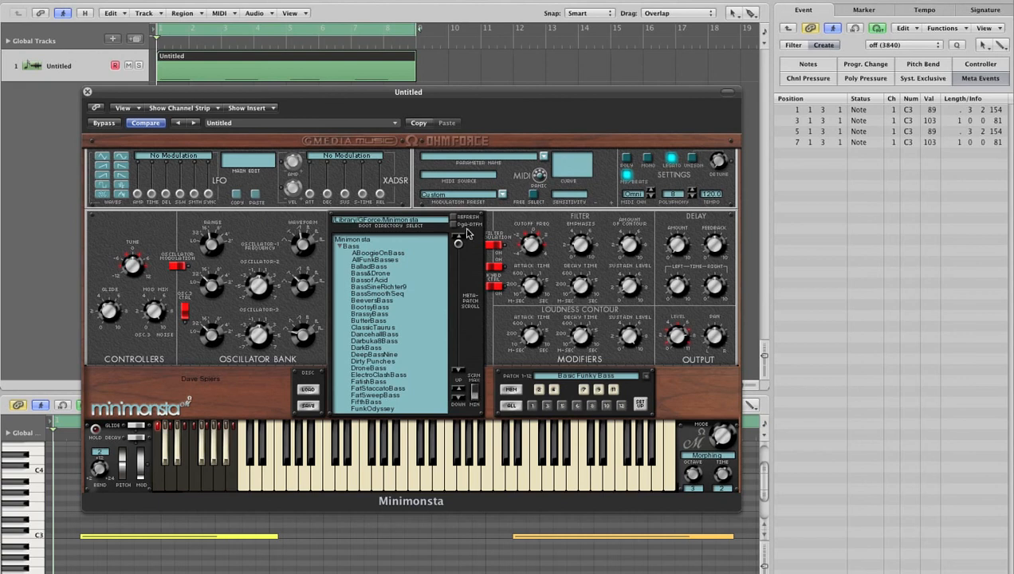
mouse_move(468, 234)
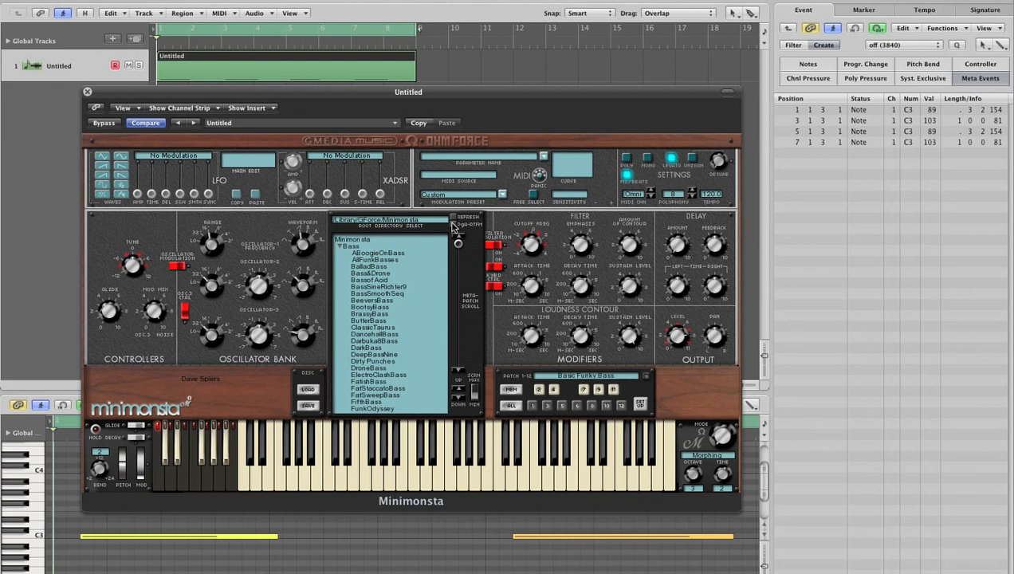
mouse_move(453, 231)
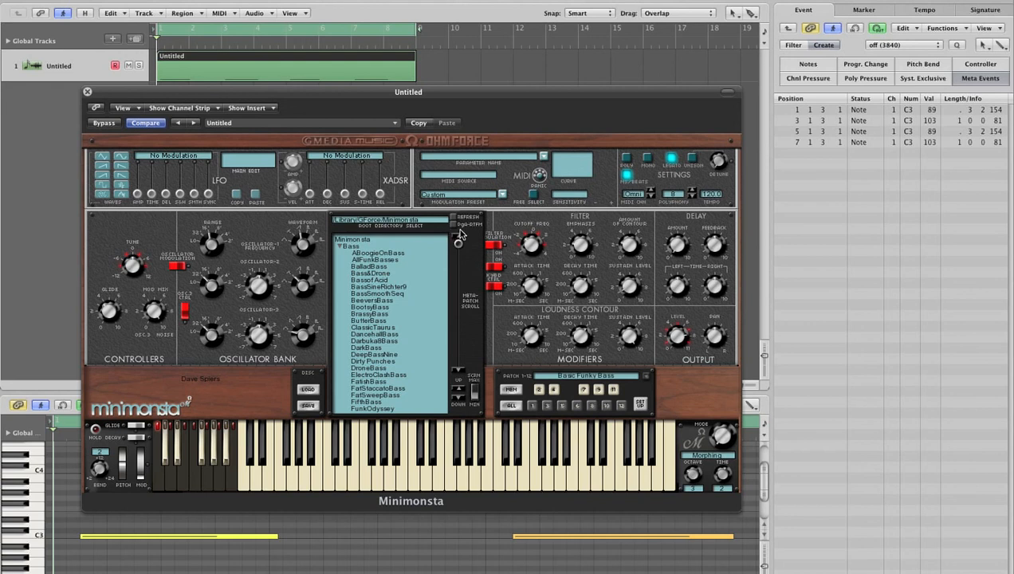
mouse_move(469, 235)
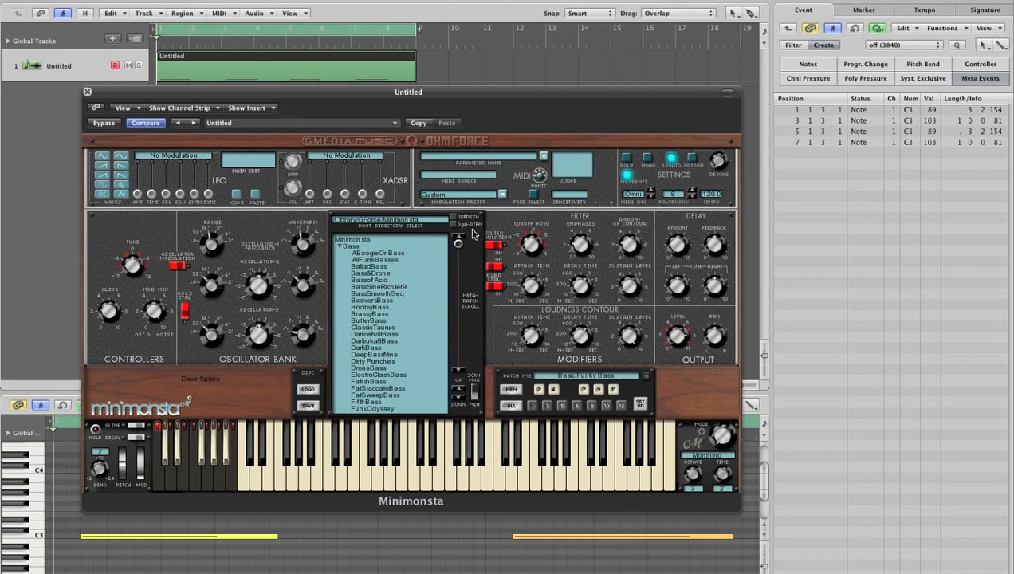
mouse_move(475, 234)
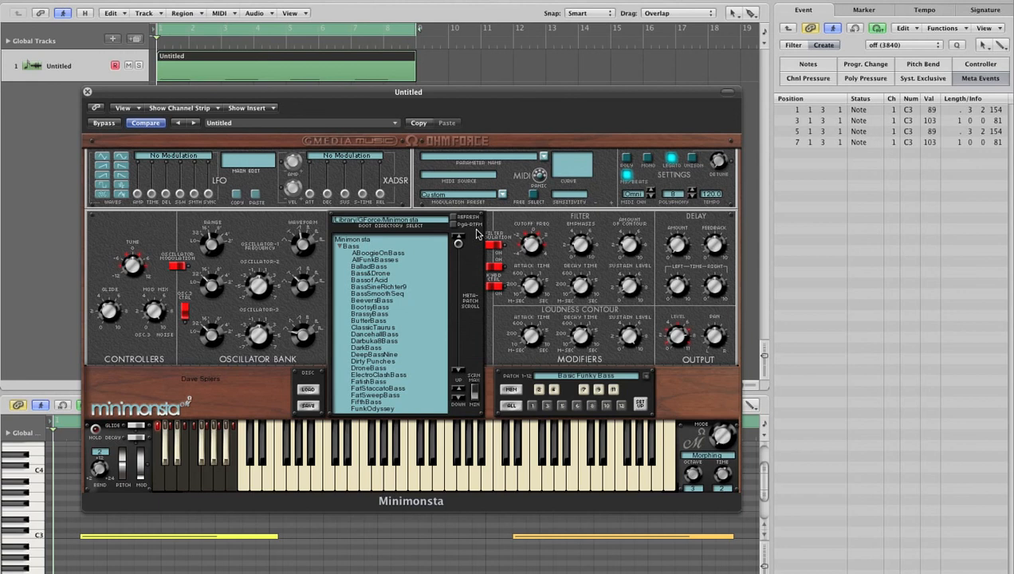
mouse_move(476, 234)
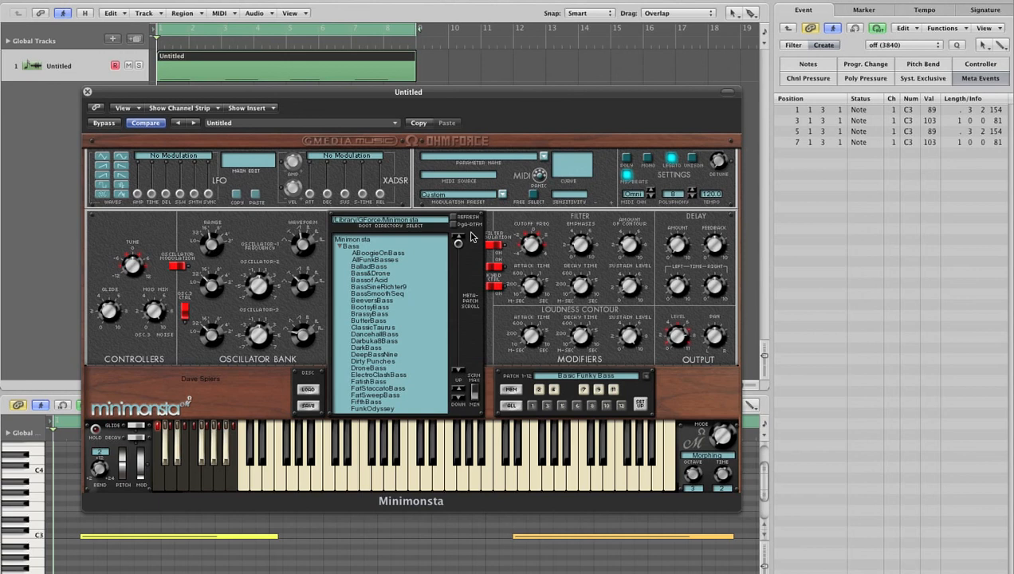
mouse_move(456, 231)
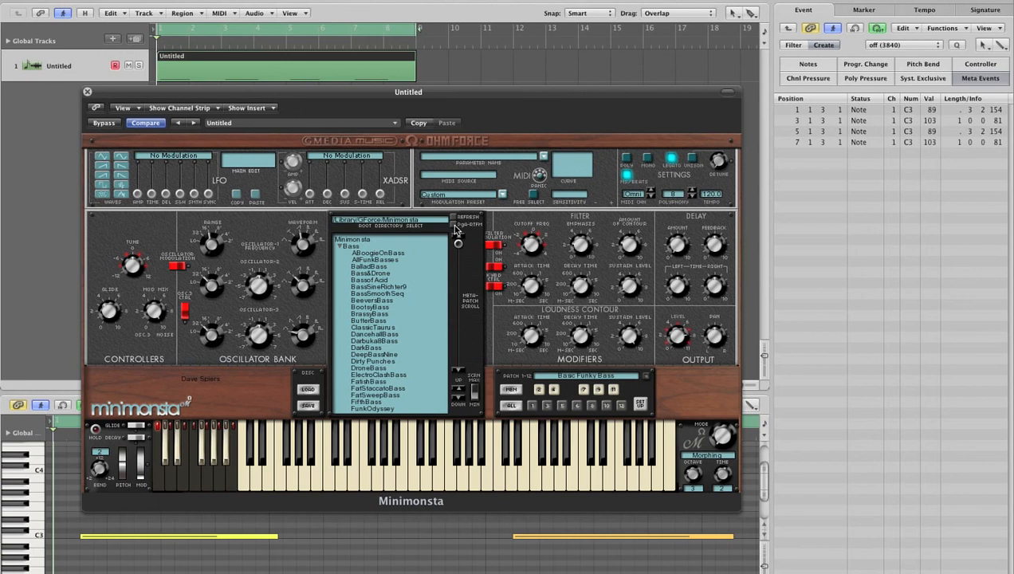
mouse_move(397, 252)
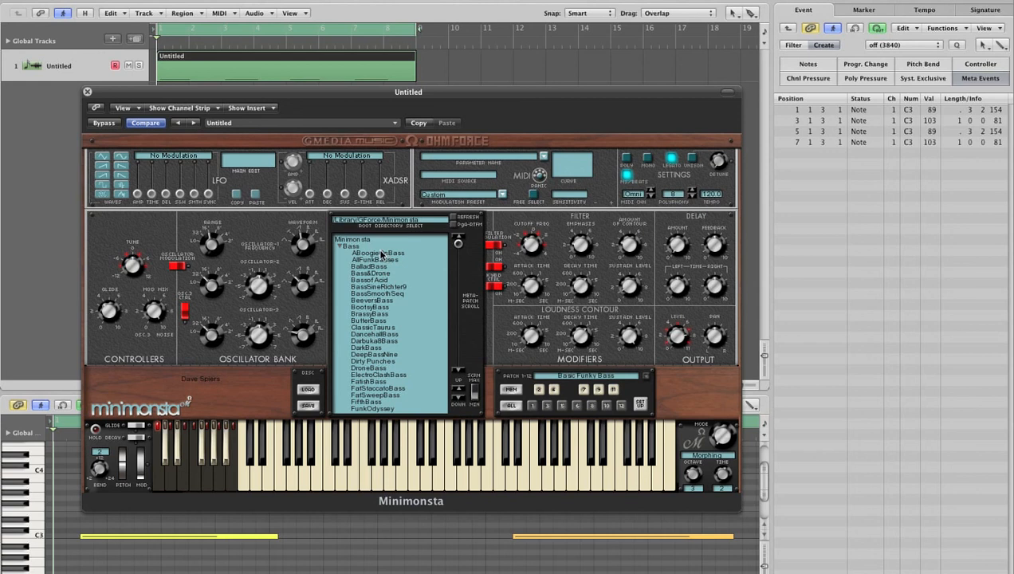
mouse_move(398, 377)
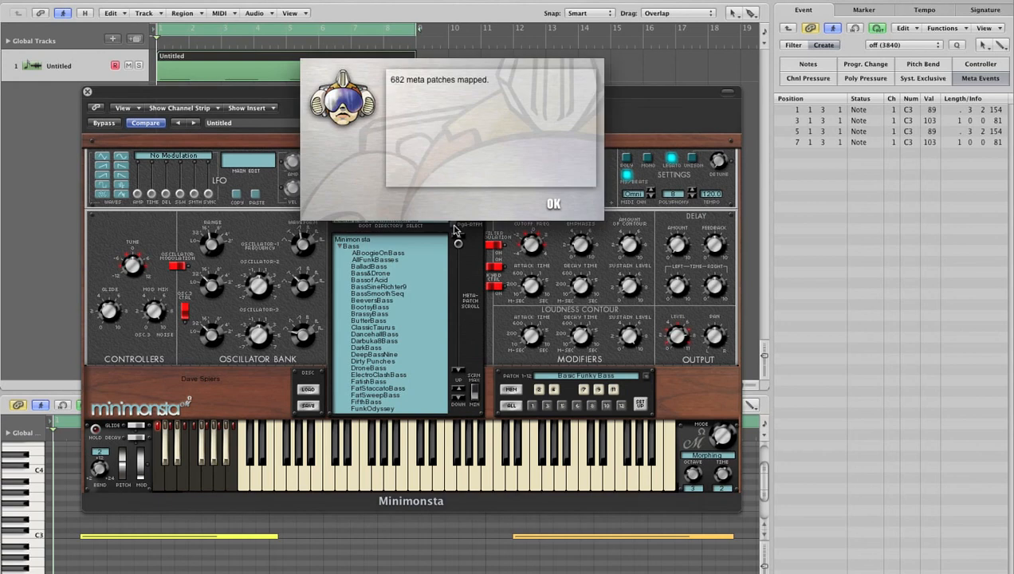
mouse_move(436, 89)
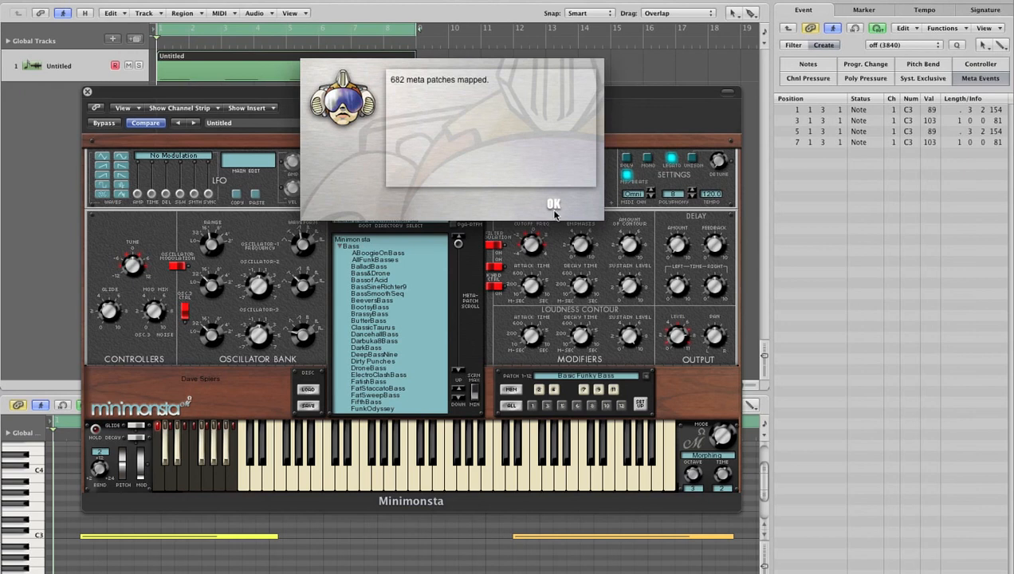
click(553, 203)
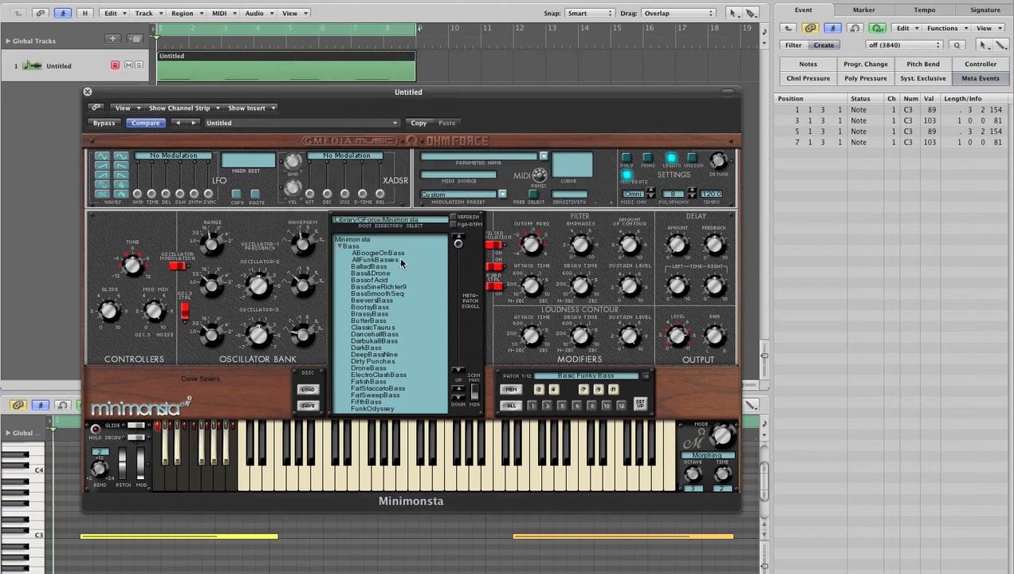
mouse_move(413, 262)
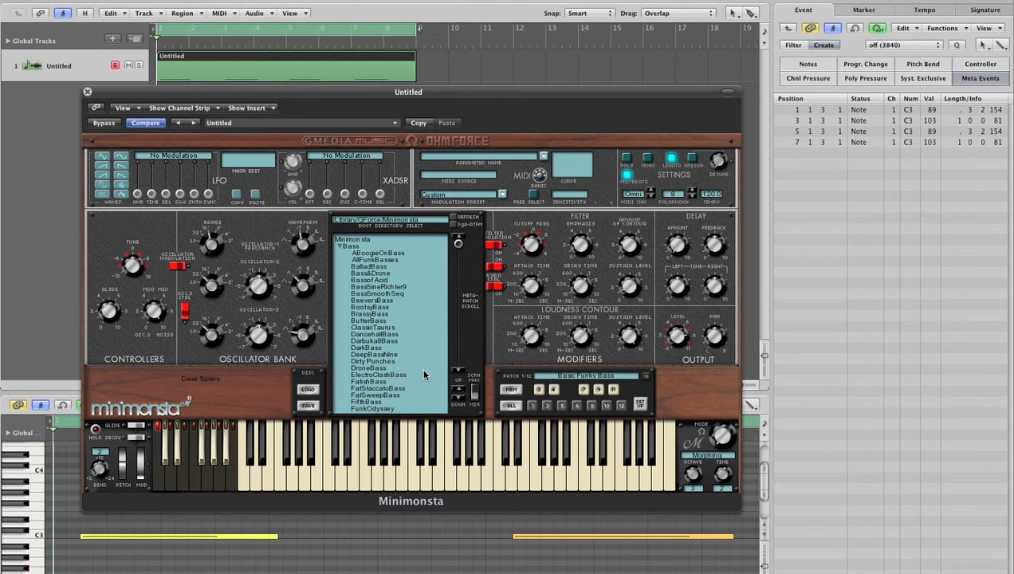
mouse_move(389, 287)
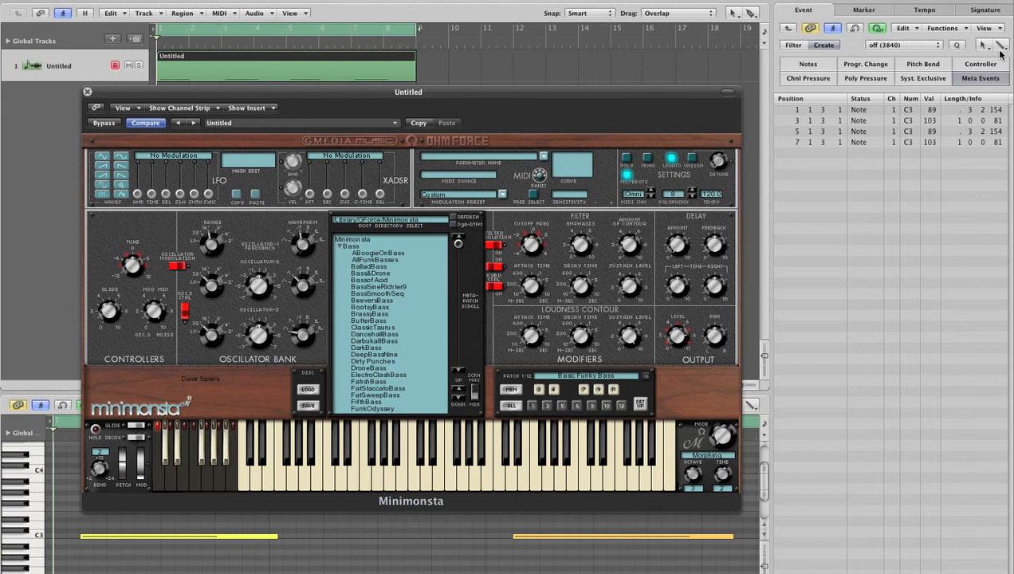
mouse_move(1000, 47)
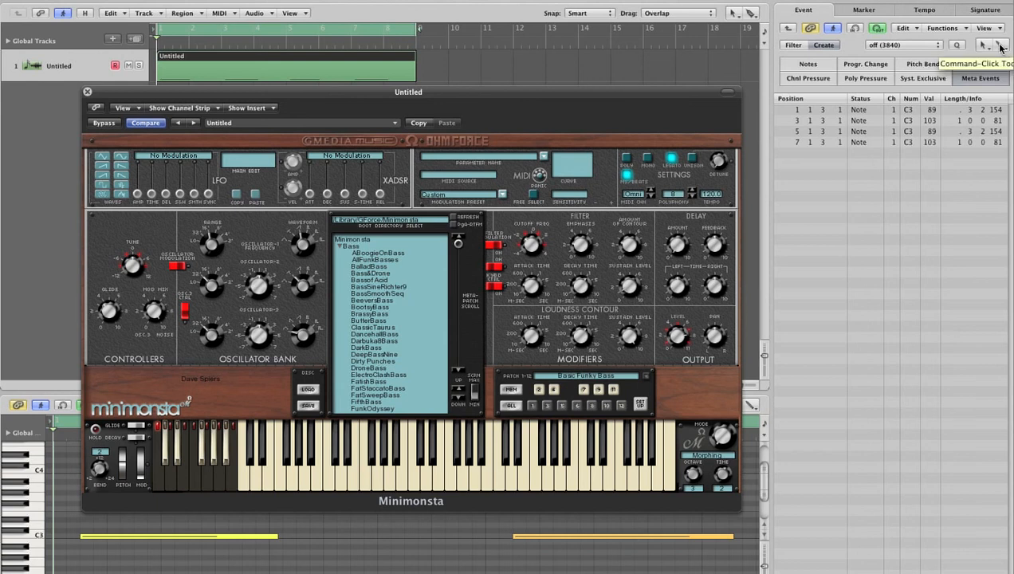
Step: Add Grand Piano, Bright Piano, ElectricGrand and HonkyTonkPno program changes in the Event List
click(1002, 45)
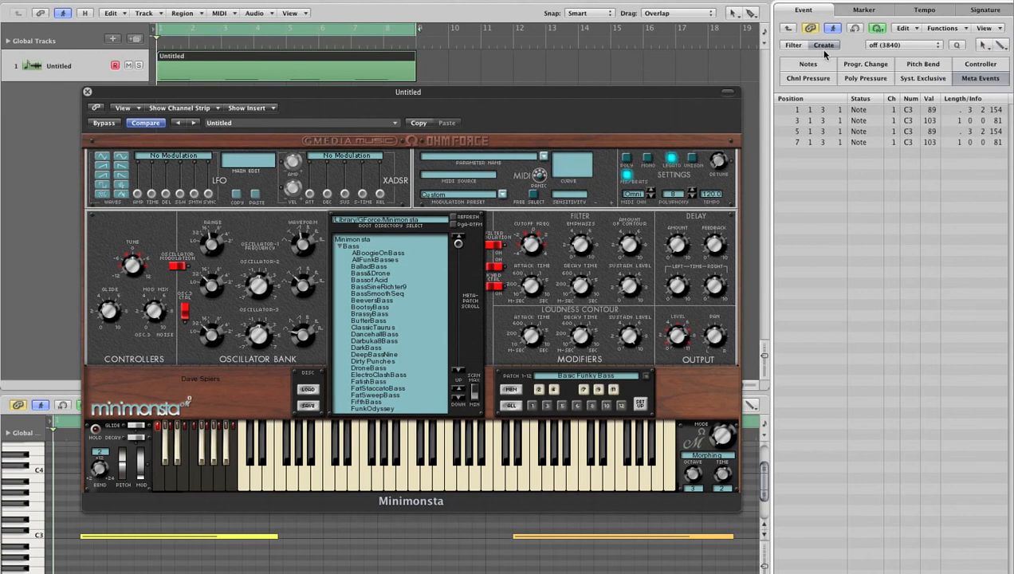
mouse_move(866, 64)
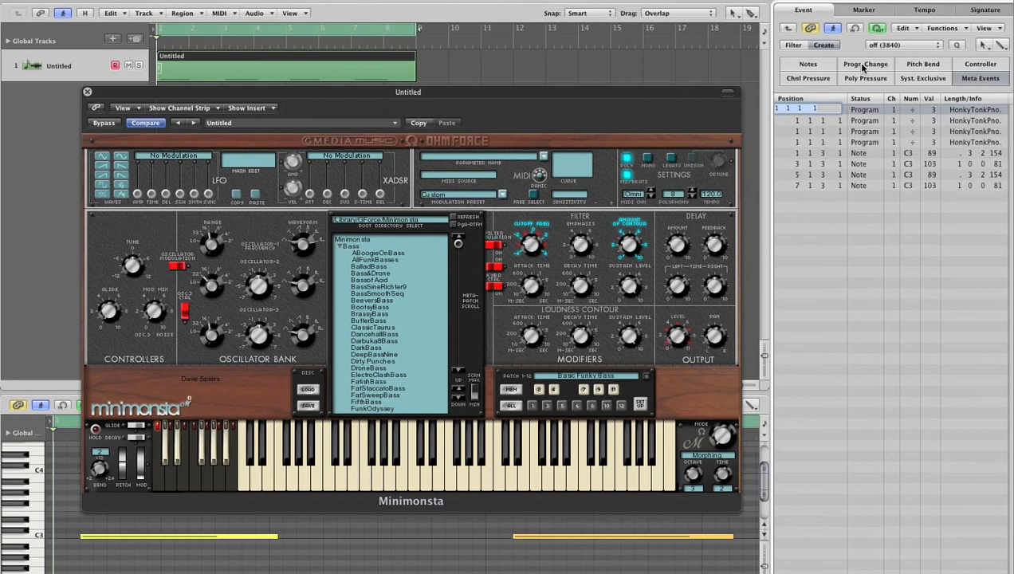
click(808, 110)
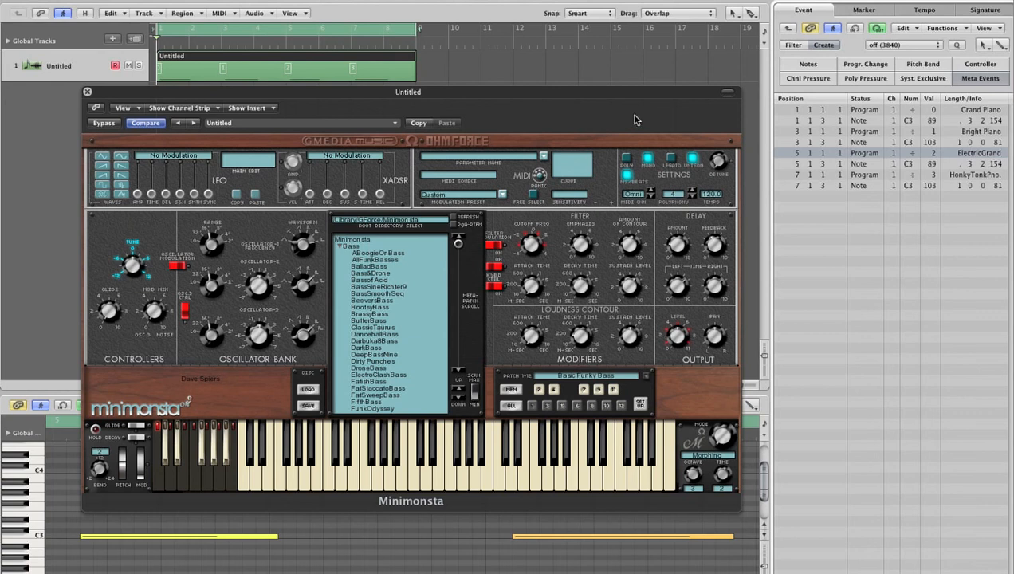
mouse_move(174, 82)
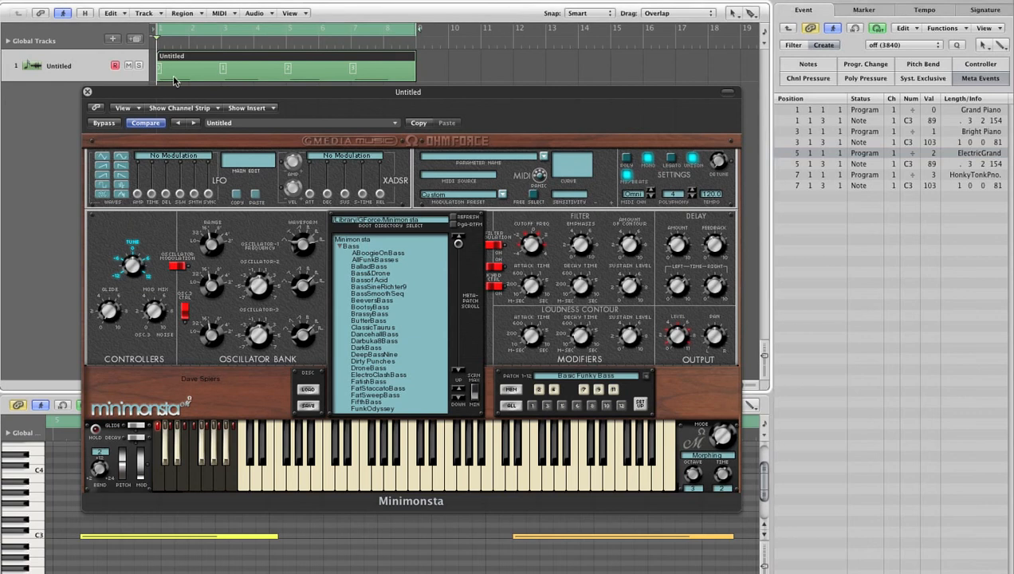
mouse_move(160, 88)
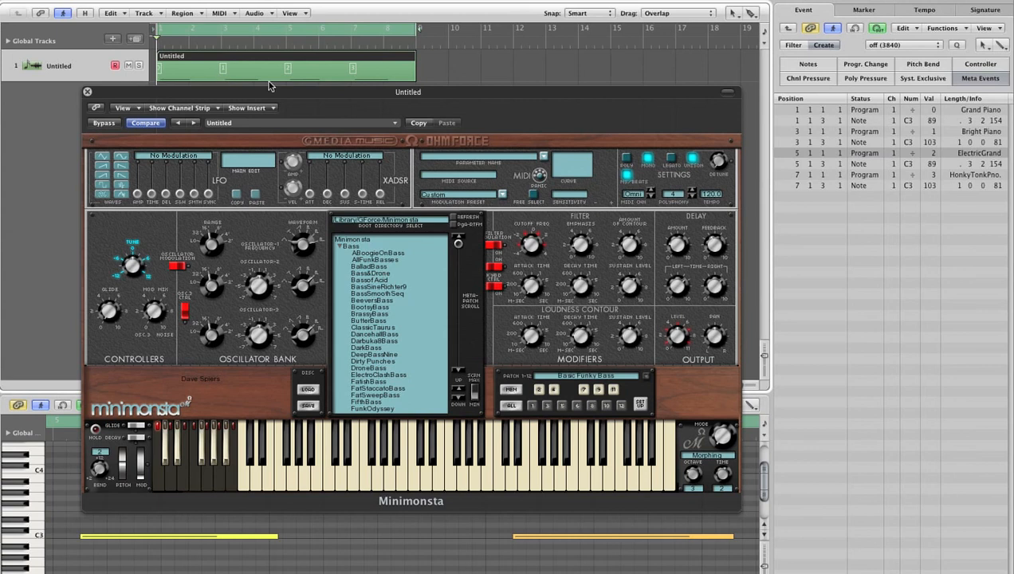
mouse_move(414, 5)
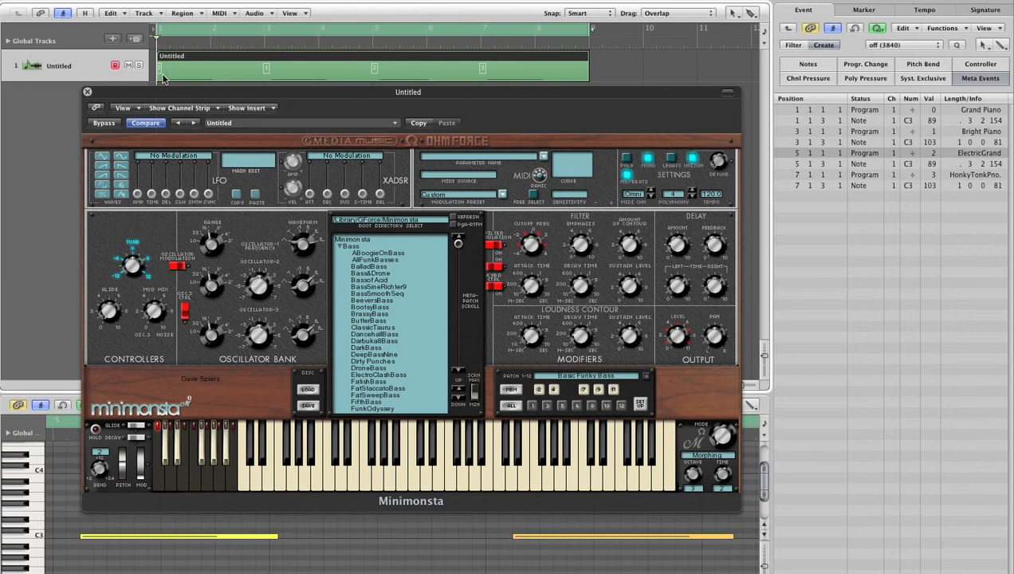
mouse_move(349, 103)
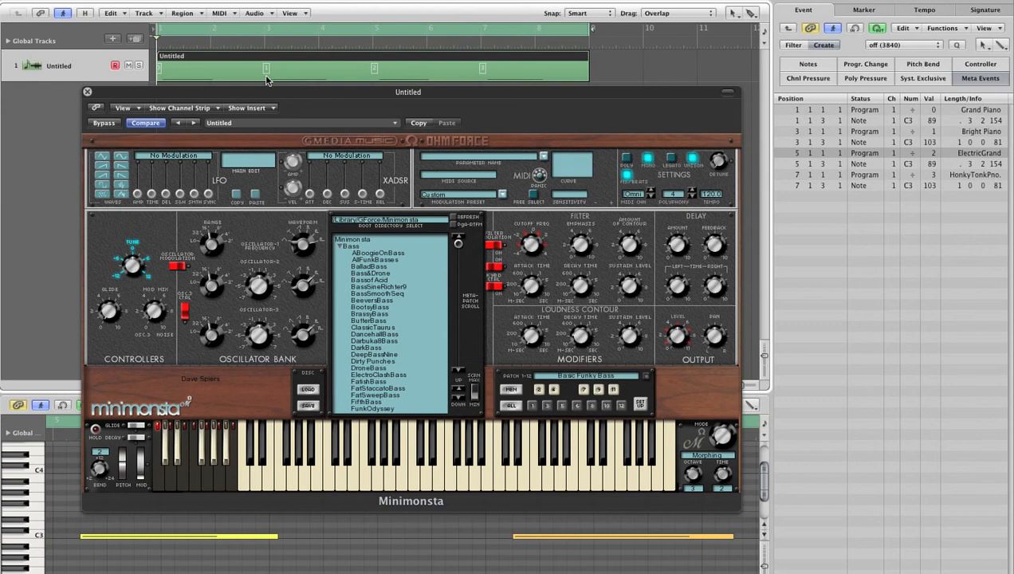
mouse_move(444, 402)
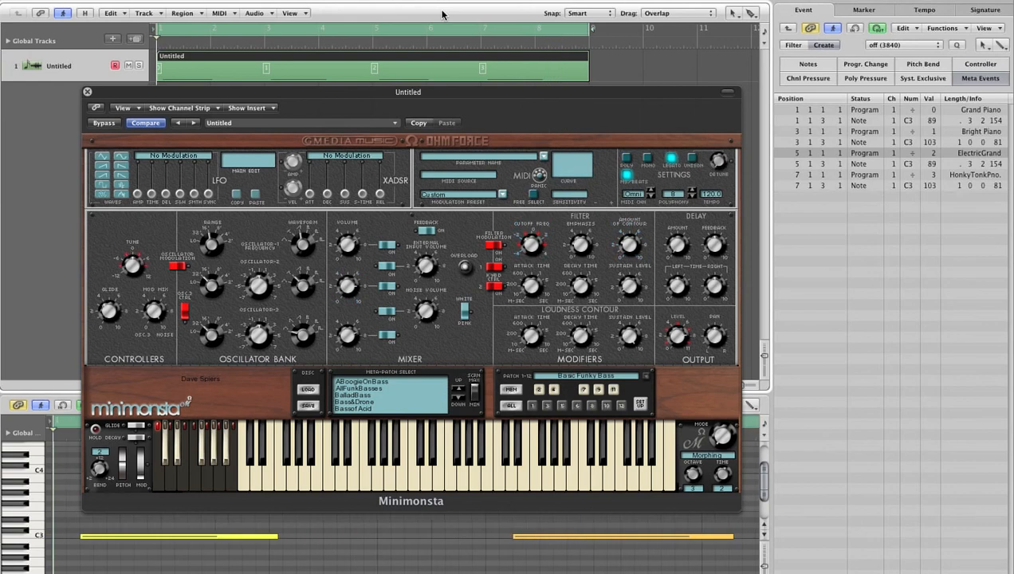
mouse_move(375, 232)
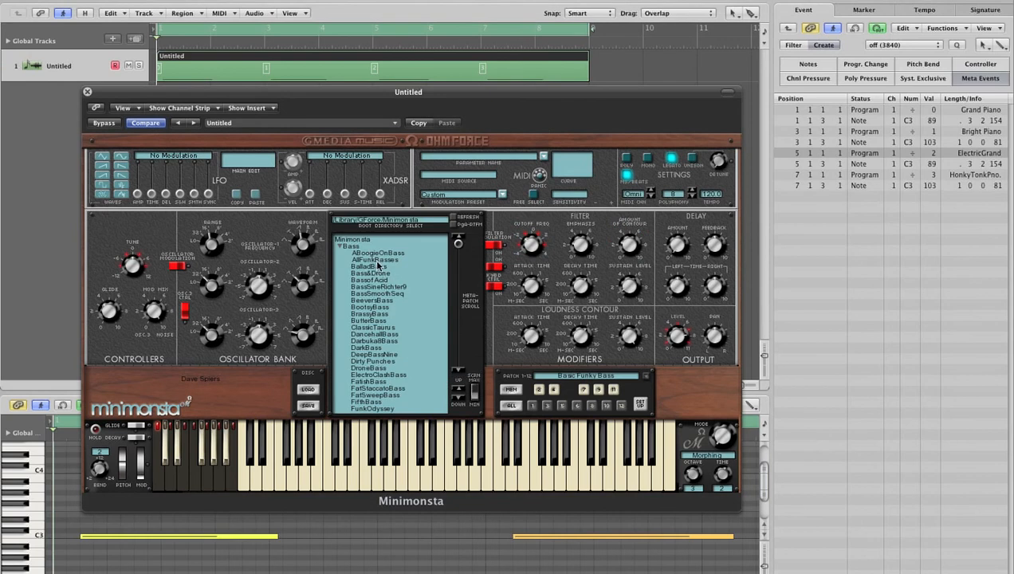
mouse_move(397, 271)
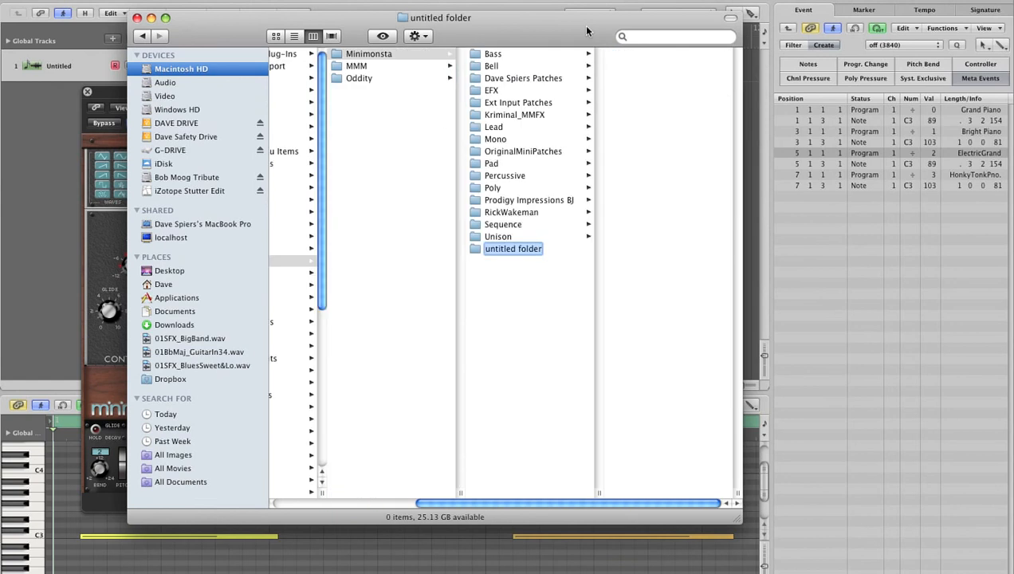
Step: Name the new Minimonsta patch folder '01_Setlist' in Finder
text(01_S)
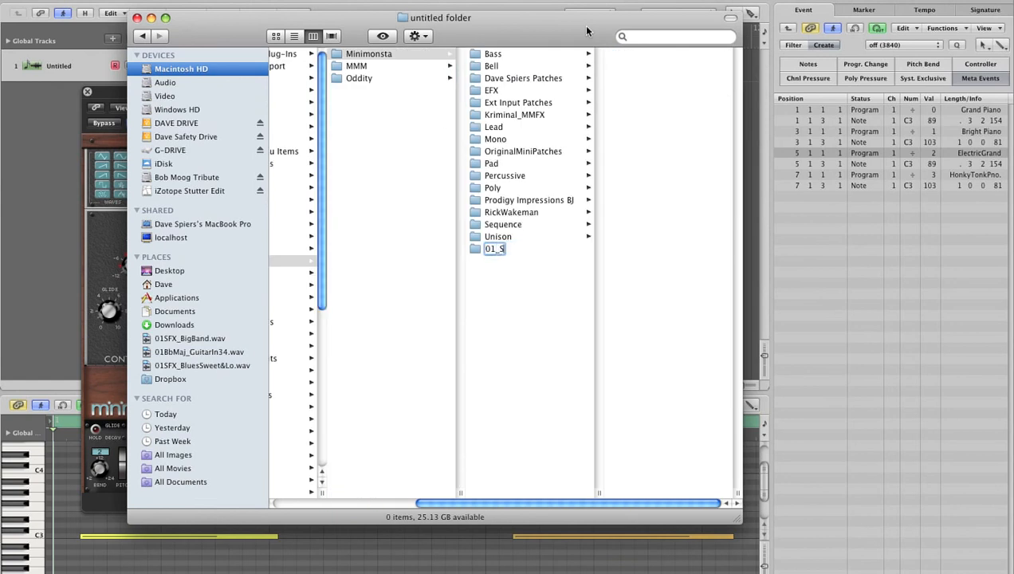
text(etlist)
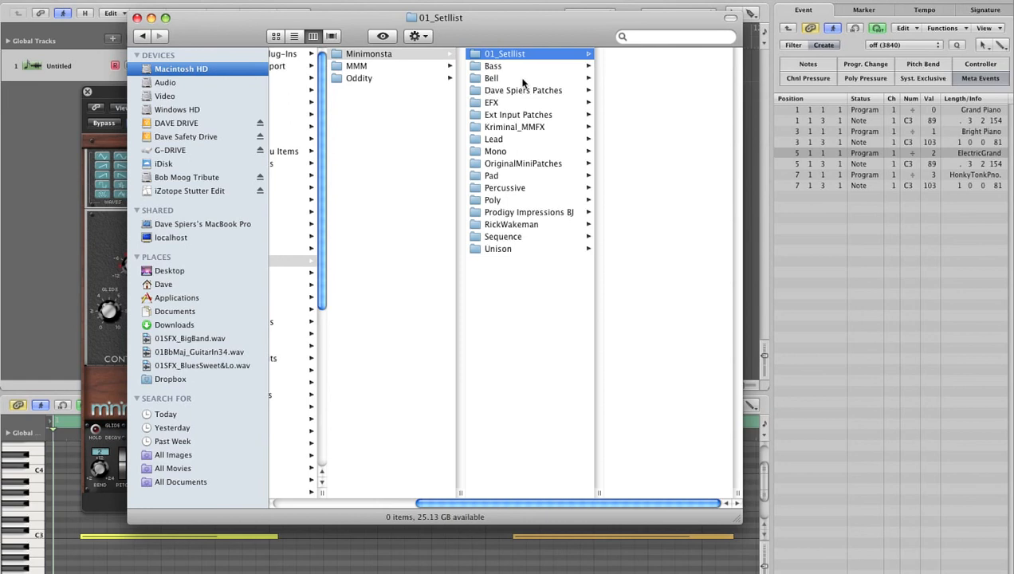
click(492, 65)
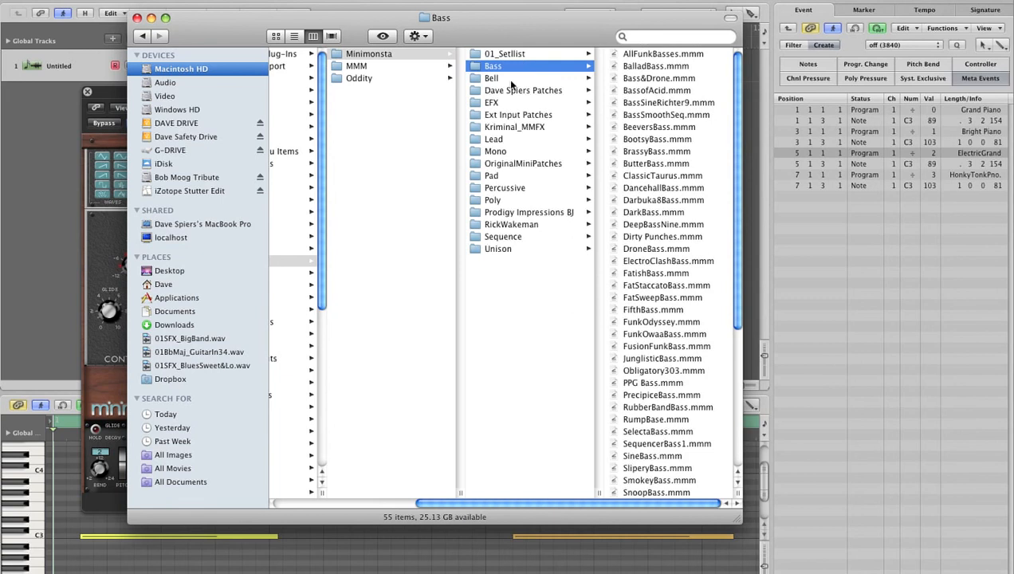
Step: Move ABoogieOnBass, AliveTheremin, ASmallTriumph and BouncyBassSeq into 01_Setlist
click(495, 150)
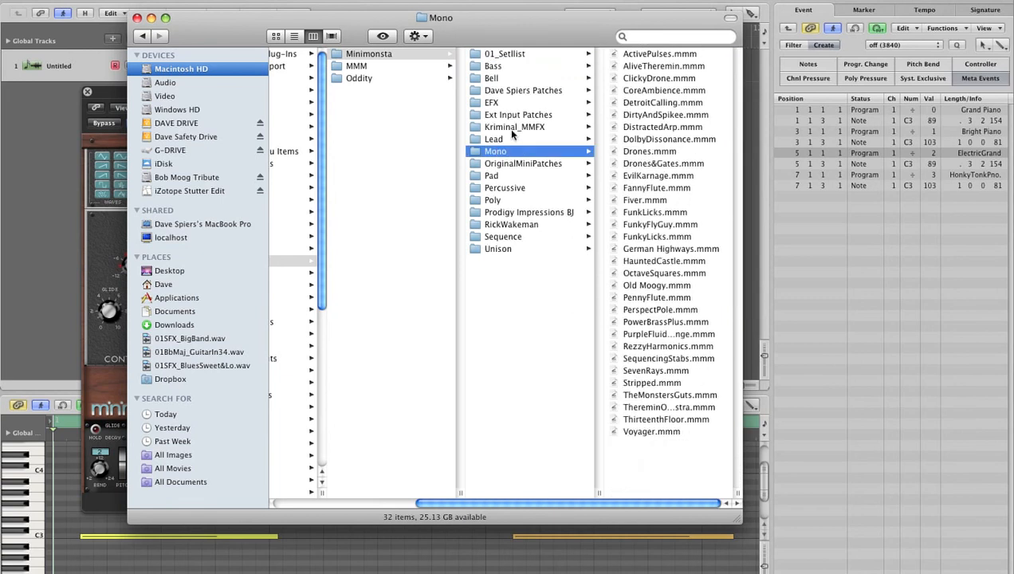
click(664, 67)
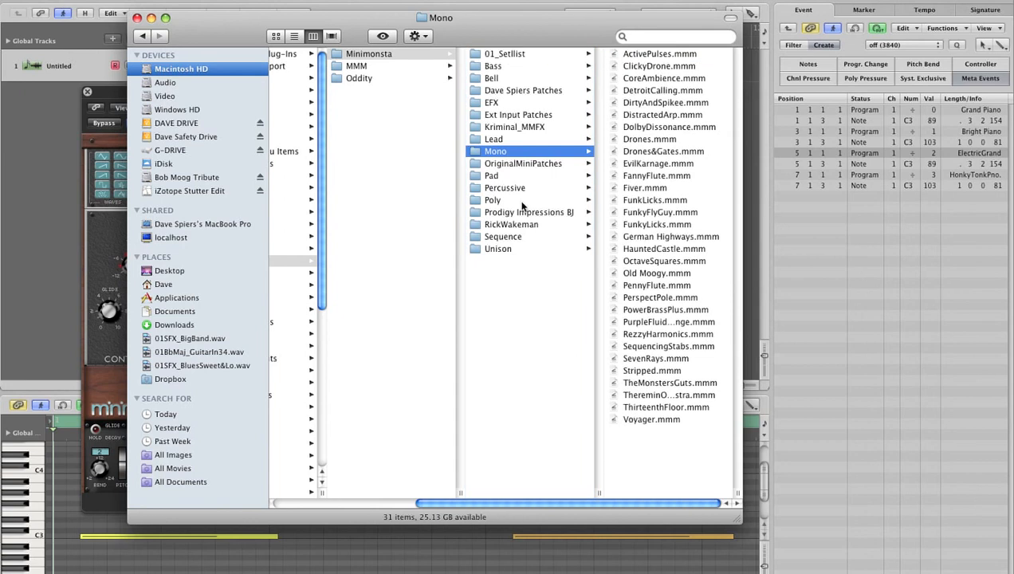
click(493, 200)
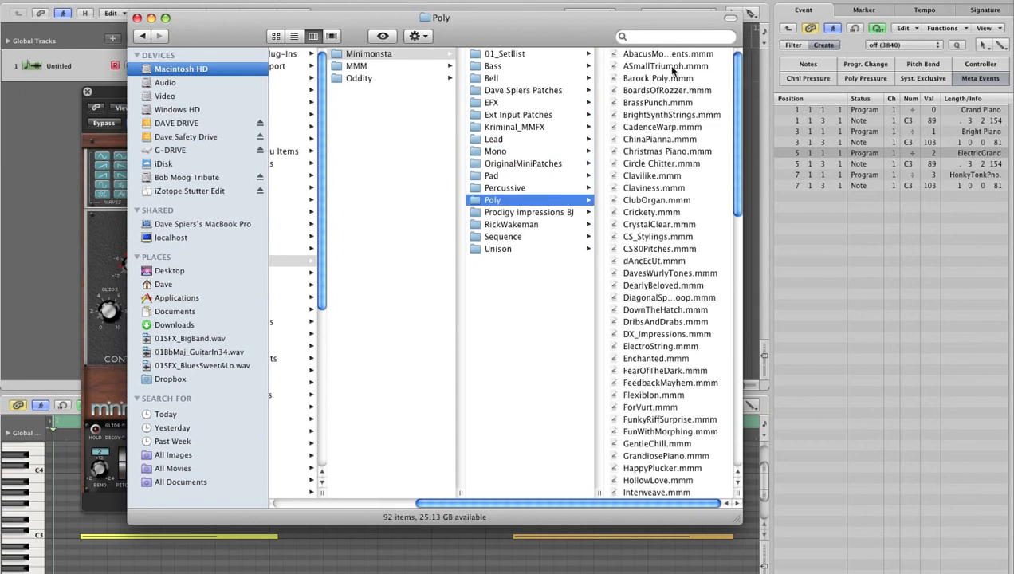
click(666, 65)
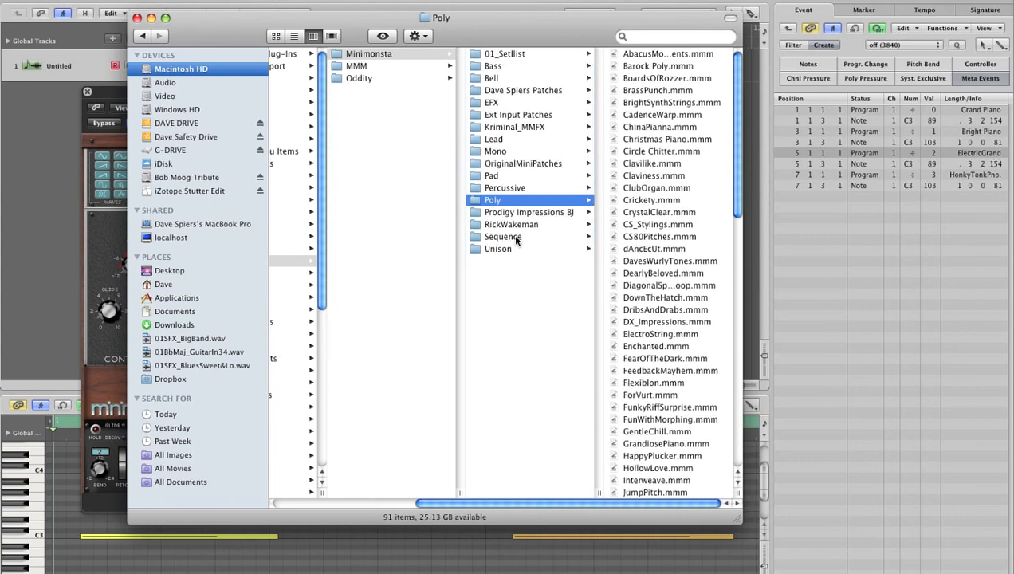
click(503, 237)
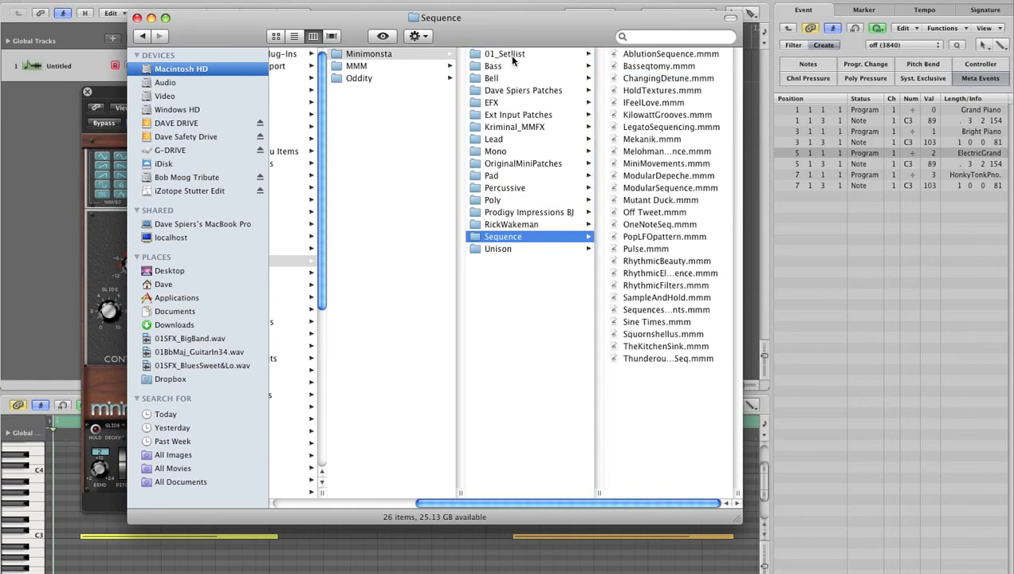
click(505, 53)
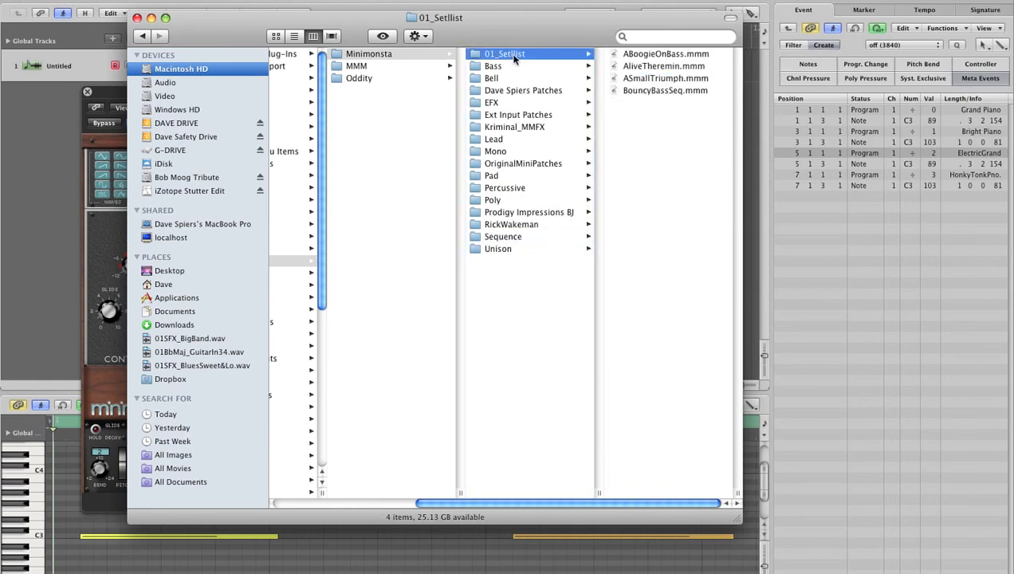
mouse_move(455, 265)
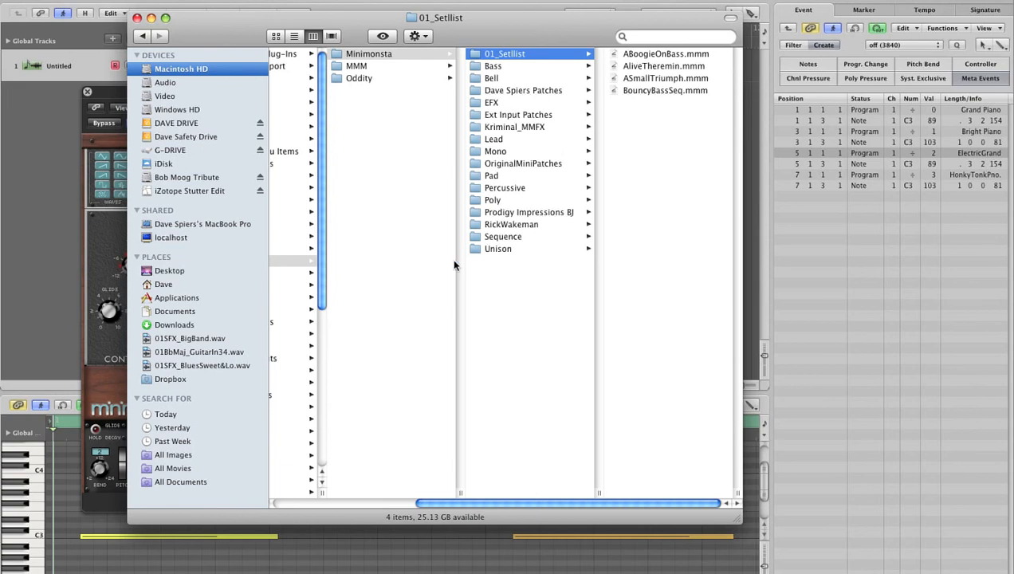
click(497, 249)
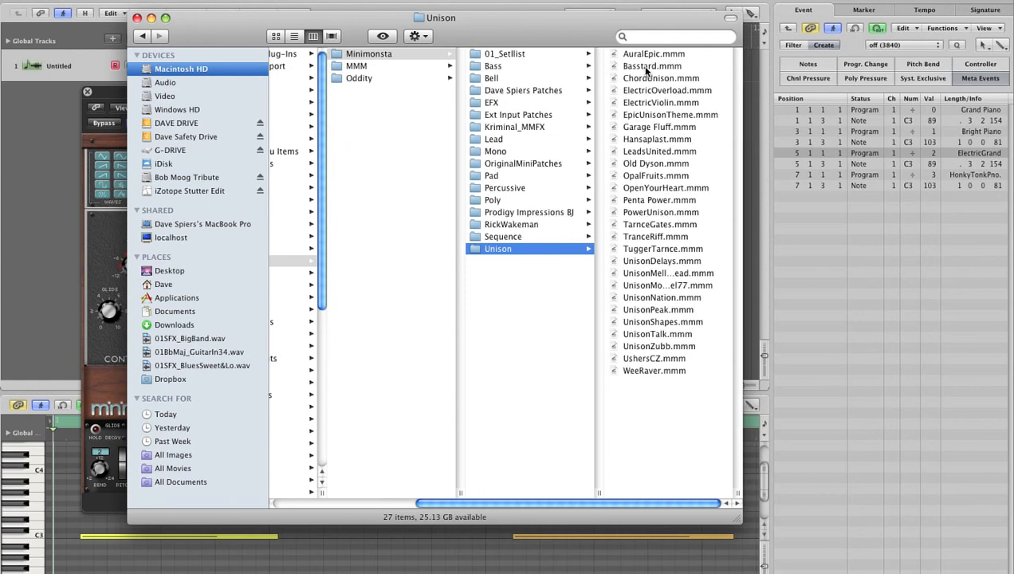
click(653, 66)
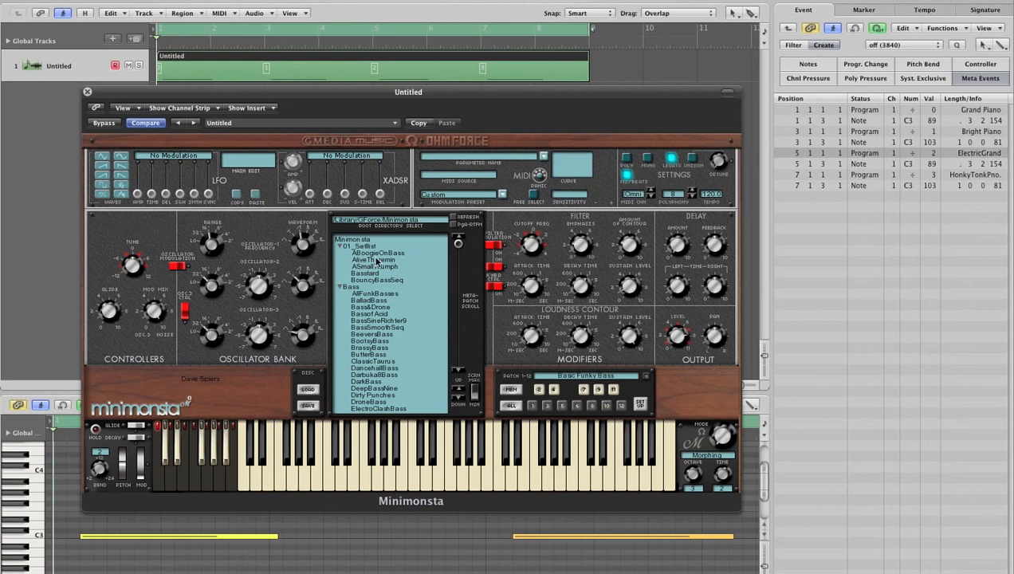
mouse_move(391, 285)
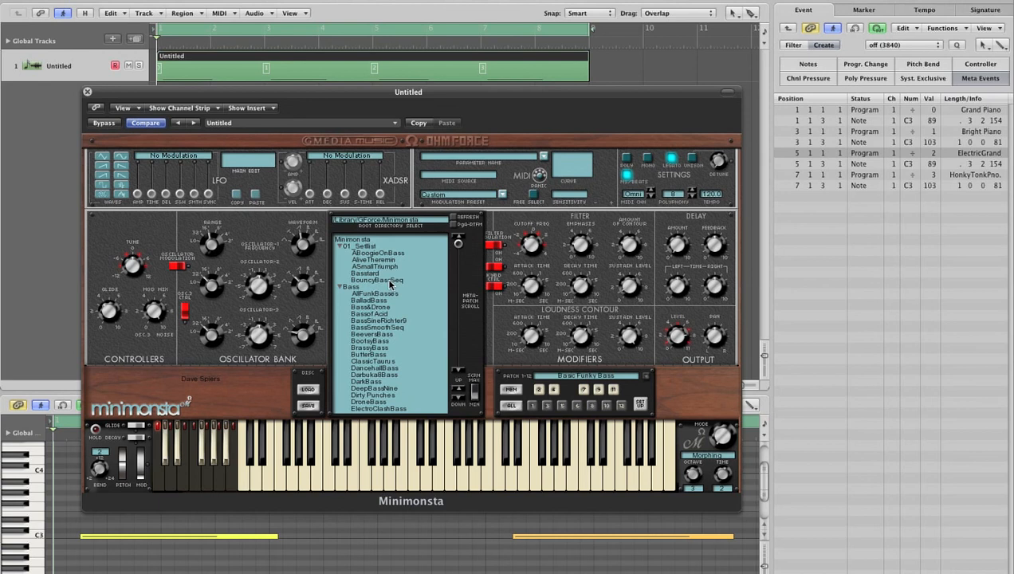
mouse_move(455, 228)
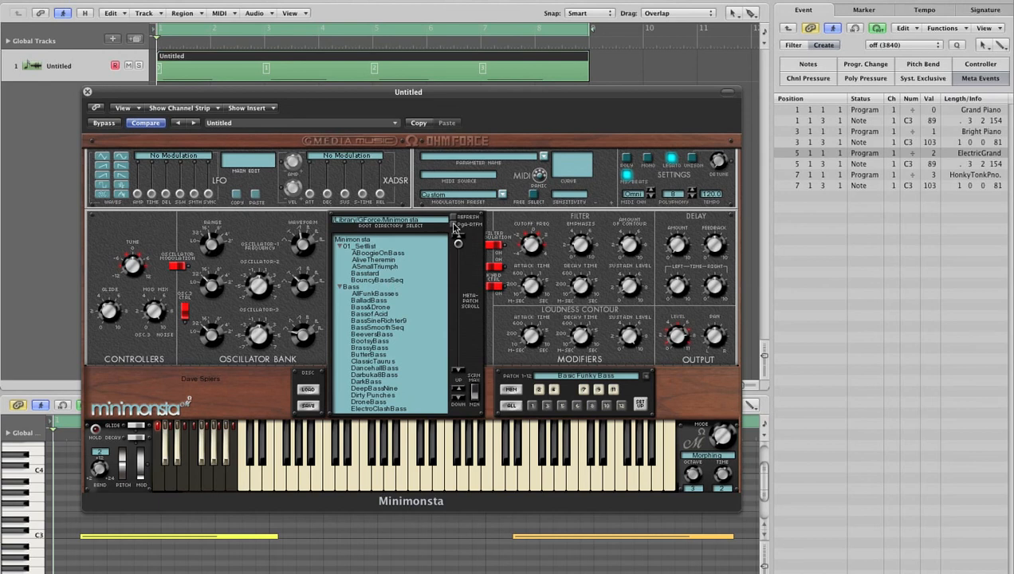
Step: Remap Minimonsta's library to 683 meta patches and dismiss the confirmation
click(468, 217)
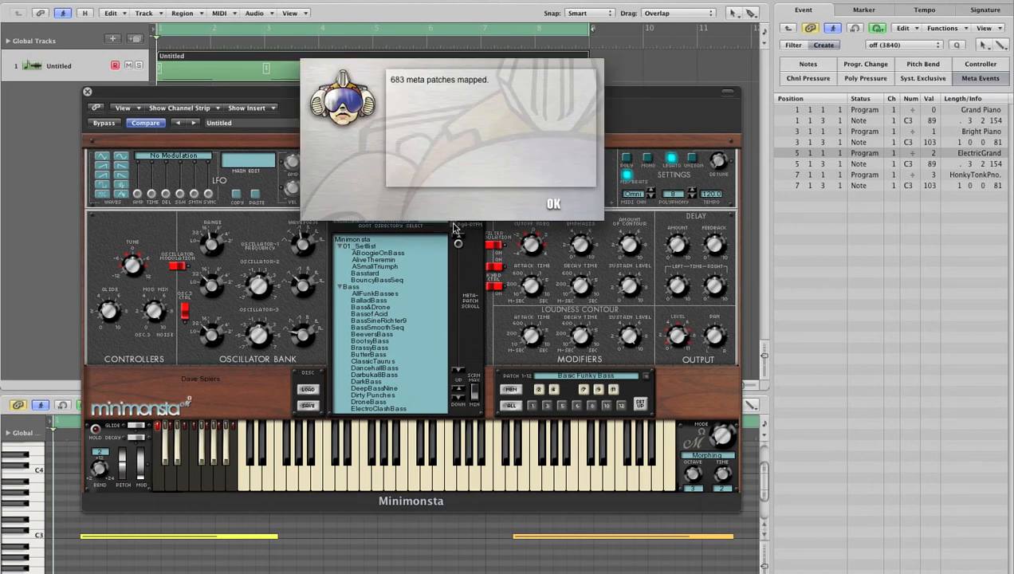
mouse_move(396, 100)
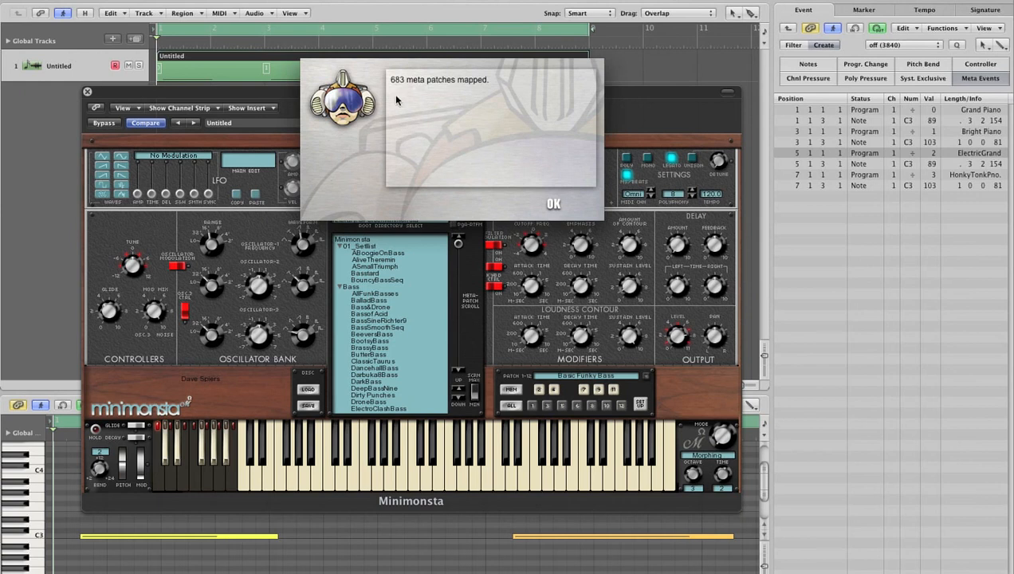
click(554, 204)
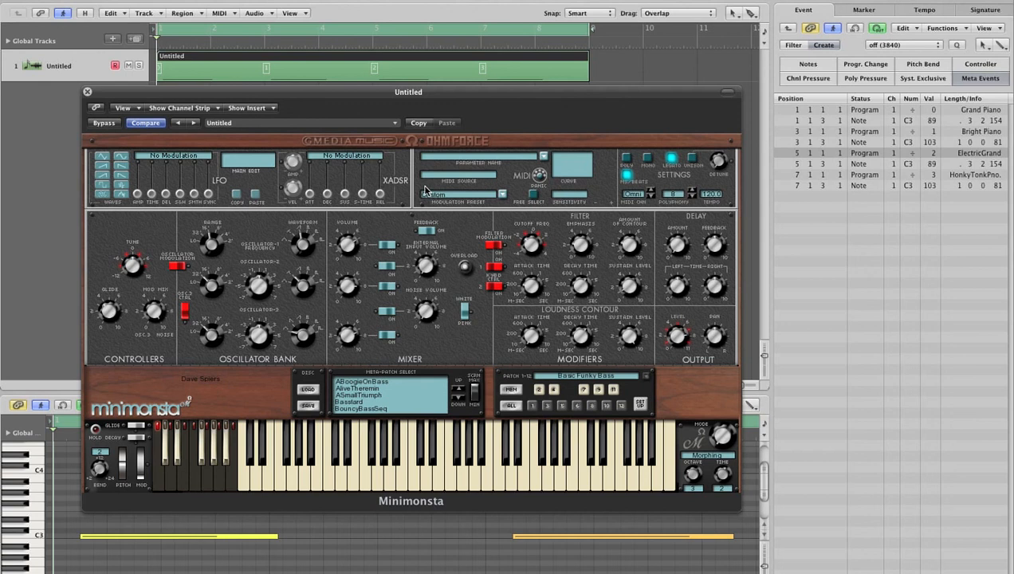
mouse_move(403, 277)
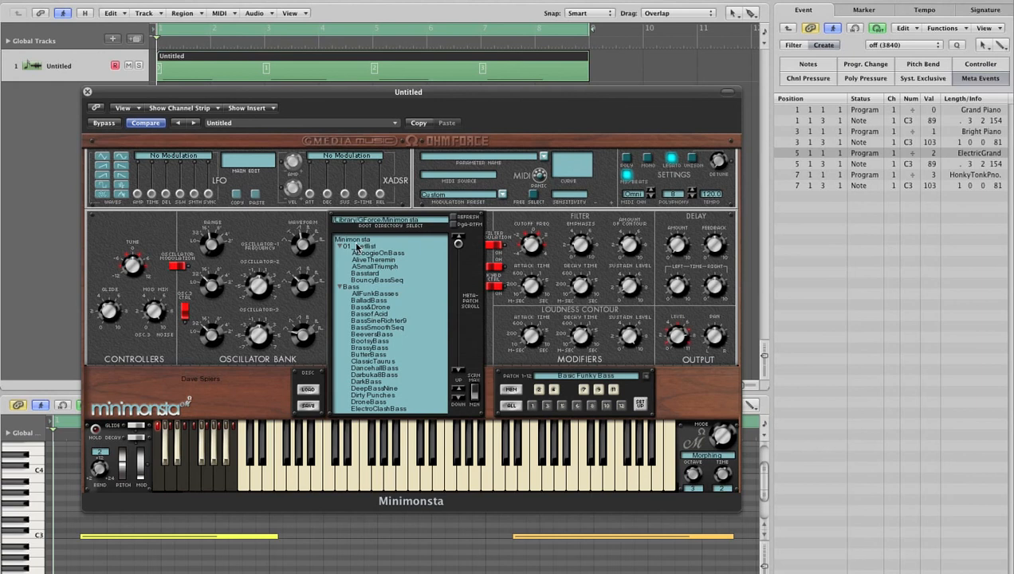
mouse_move(369, 258)
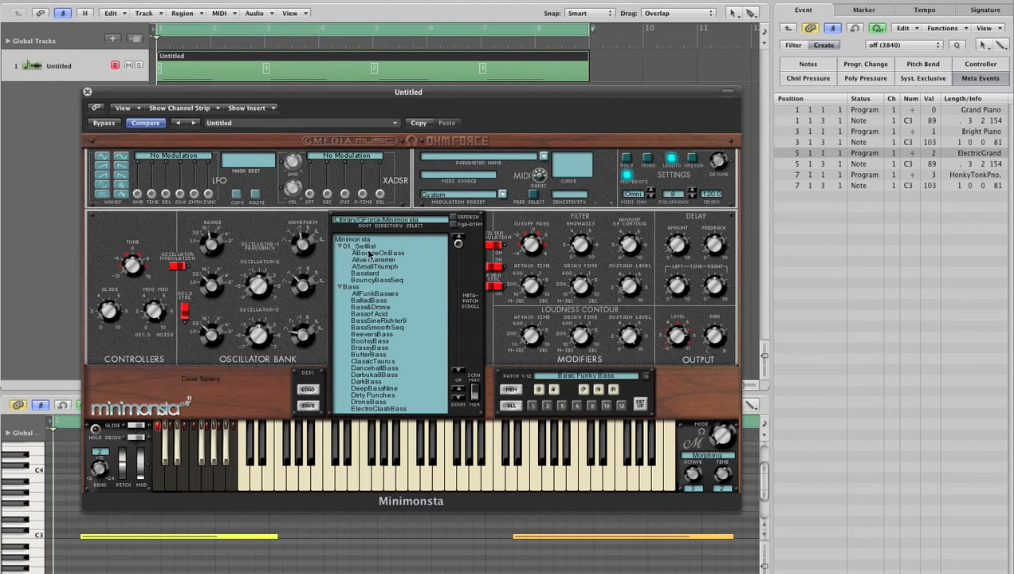
mouse_move(477, 397)
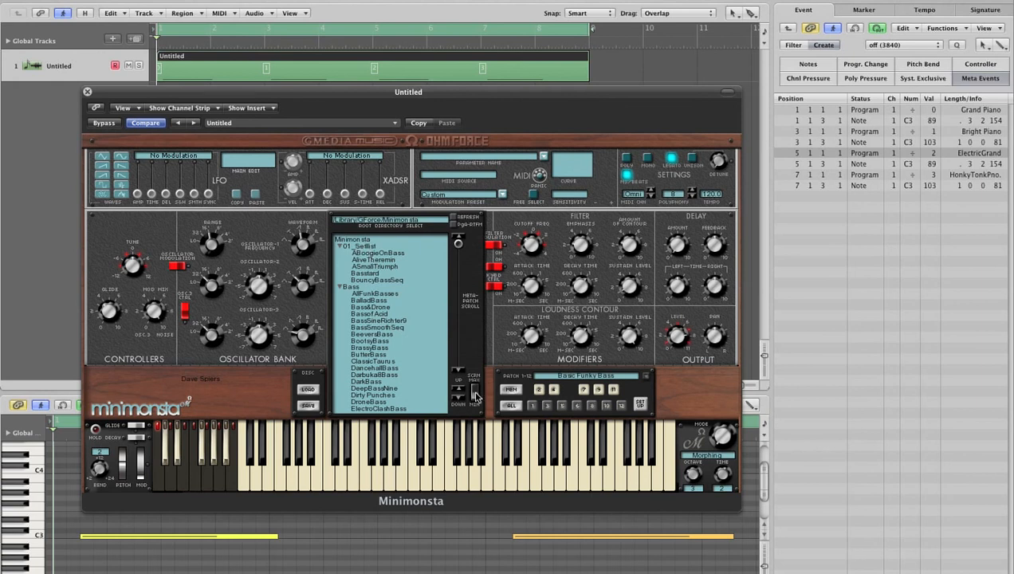